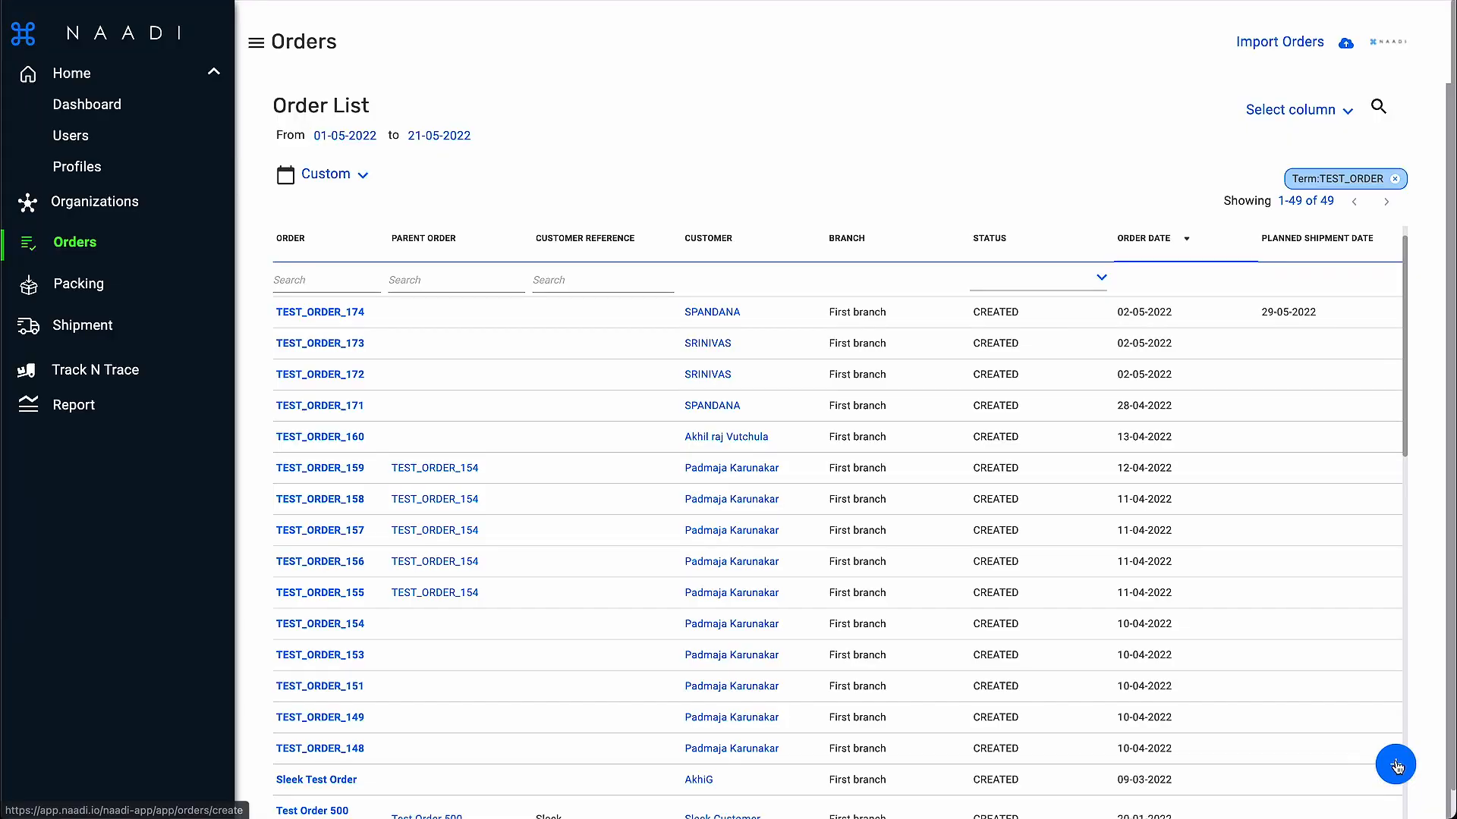
{"action": "left_click", "coordinate": [1395, 765]}
{"action": "type", "text": "NAADI_DEMO_ORDE"}
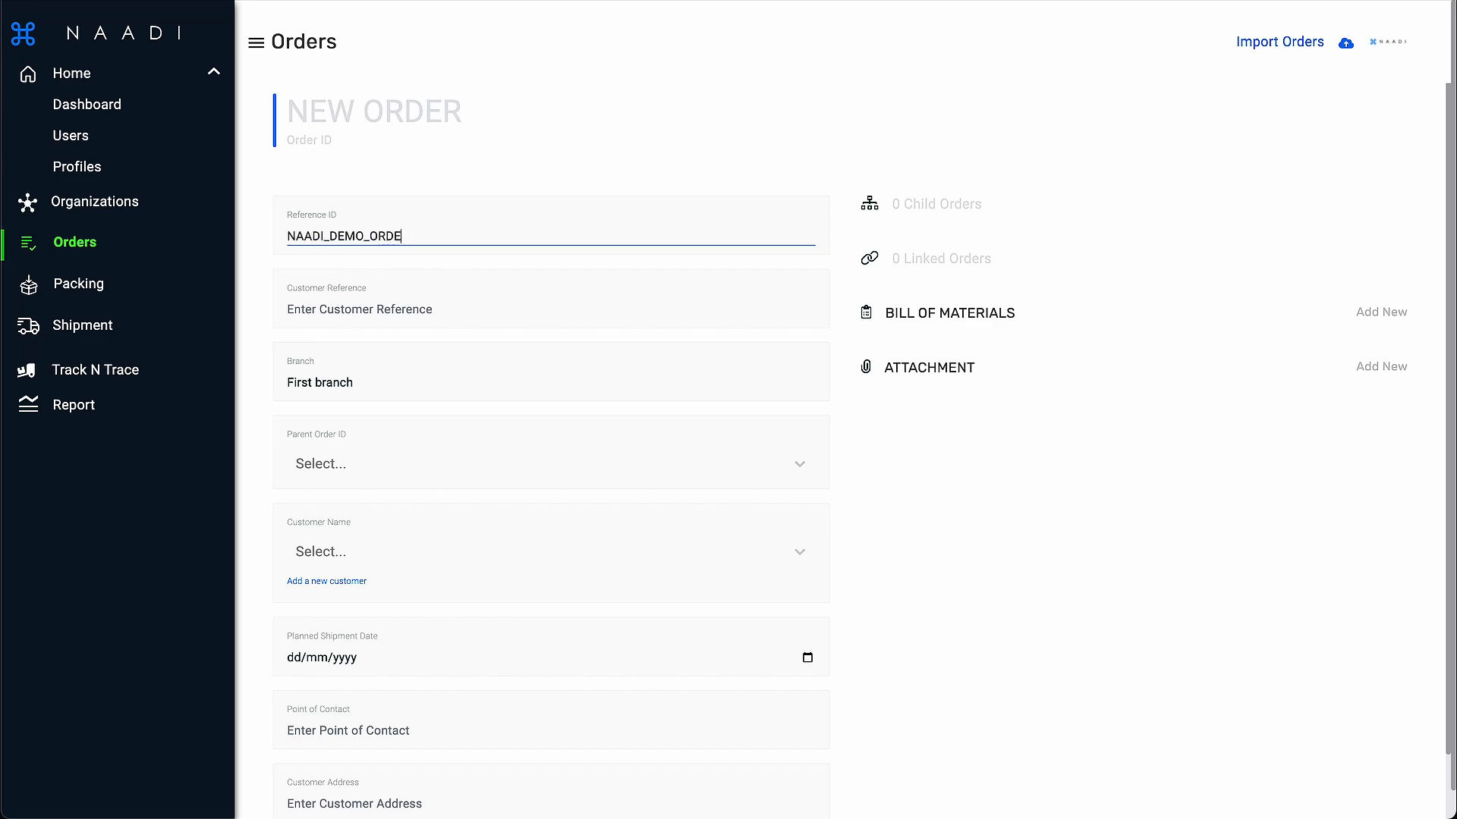
{"action": "type", "text": "SW"}
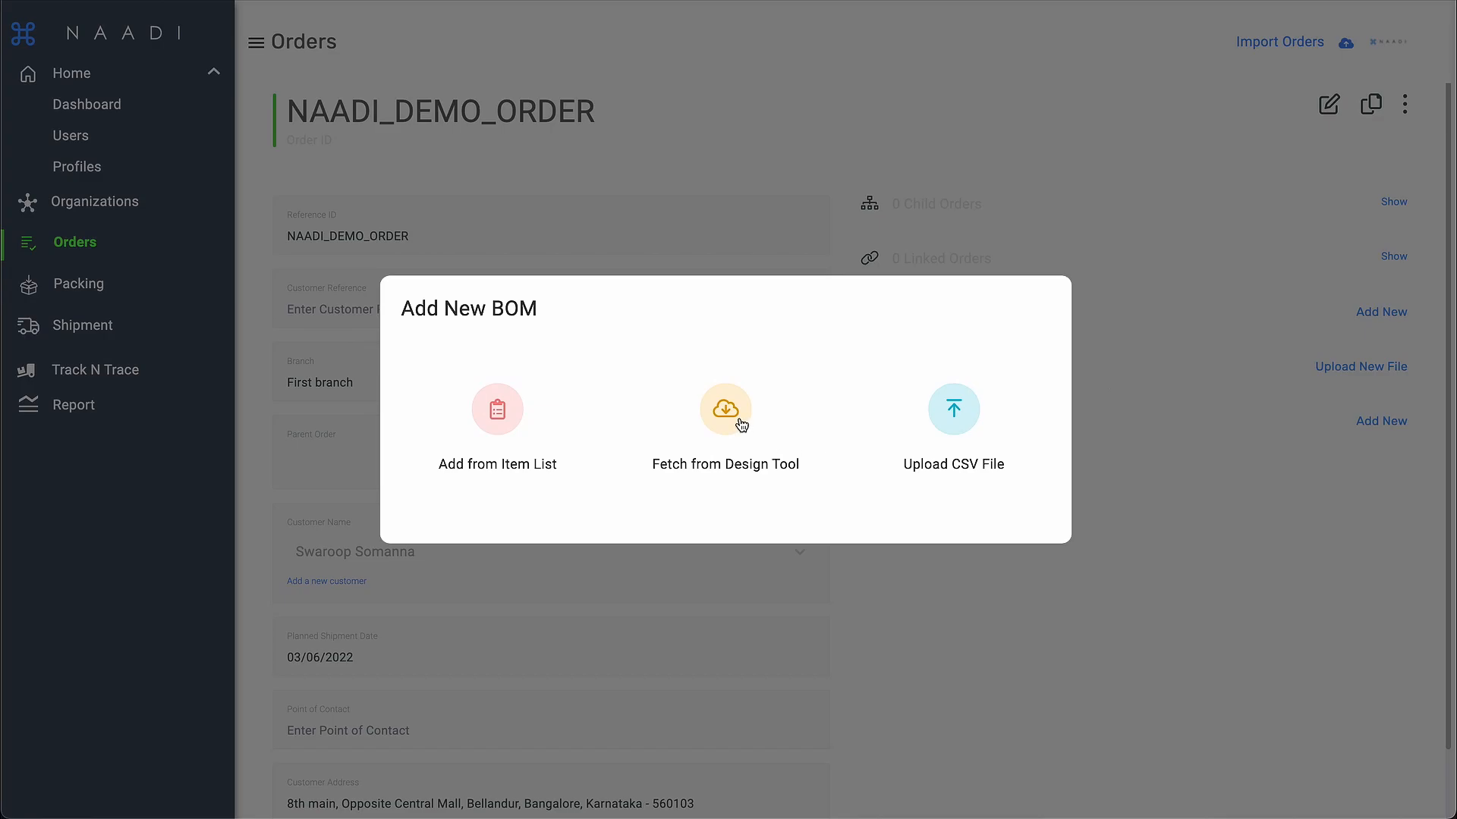
{"action": "left_click", "coordinate": [725, 408]}
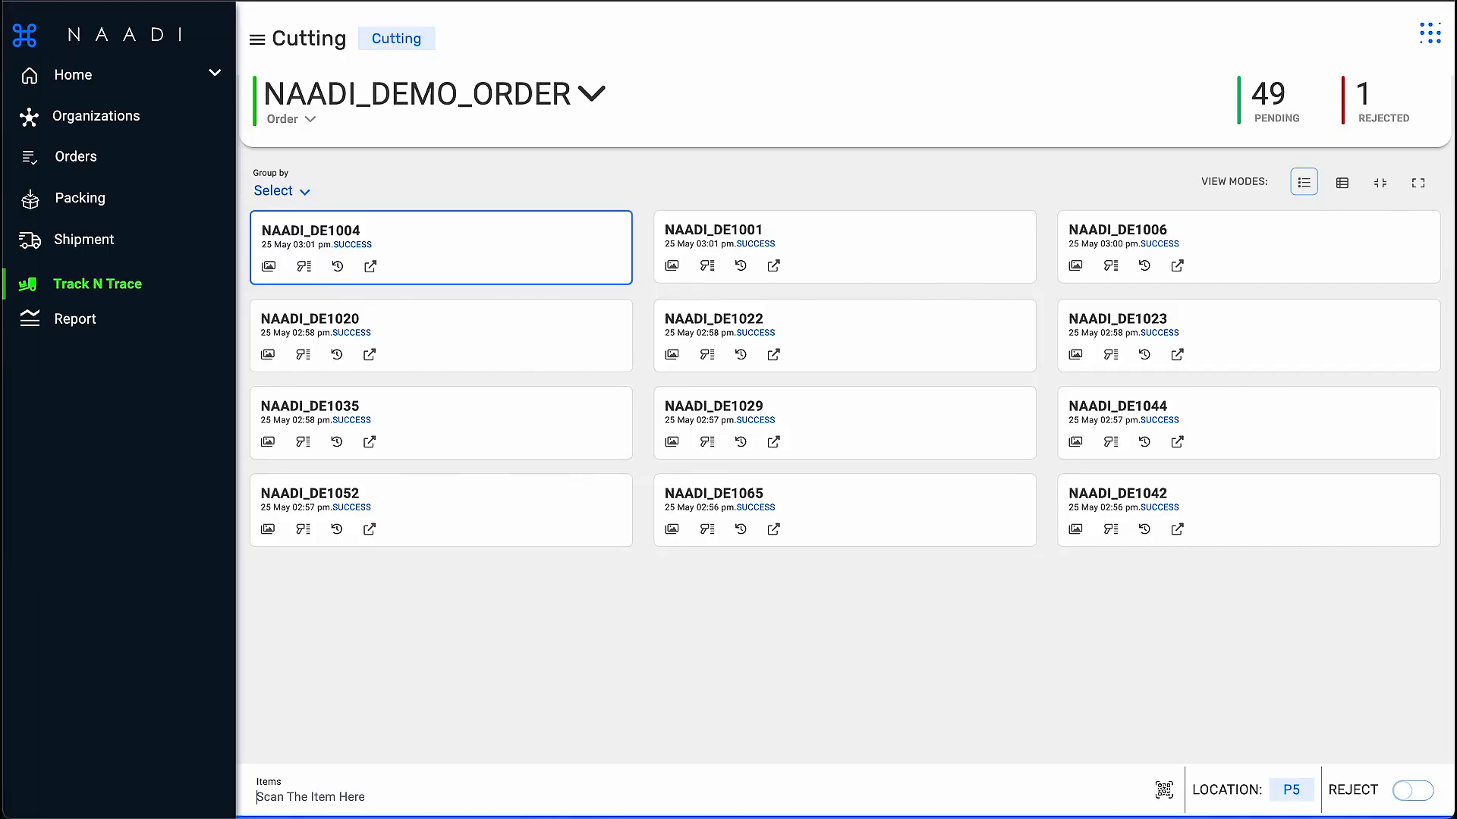
Step: Switch Cutting station parts of NAADI_DEMO_ORDER to the detailed card view with material, edgeband and cabinet number
{"action": "left_click", "coordinate": [1341, 181]}
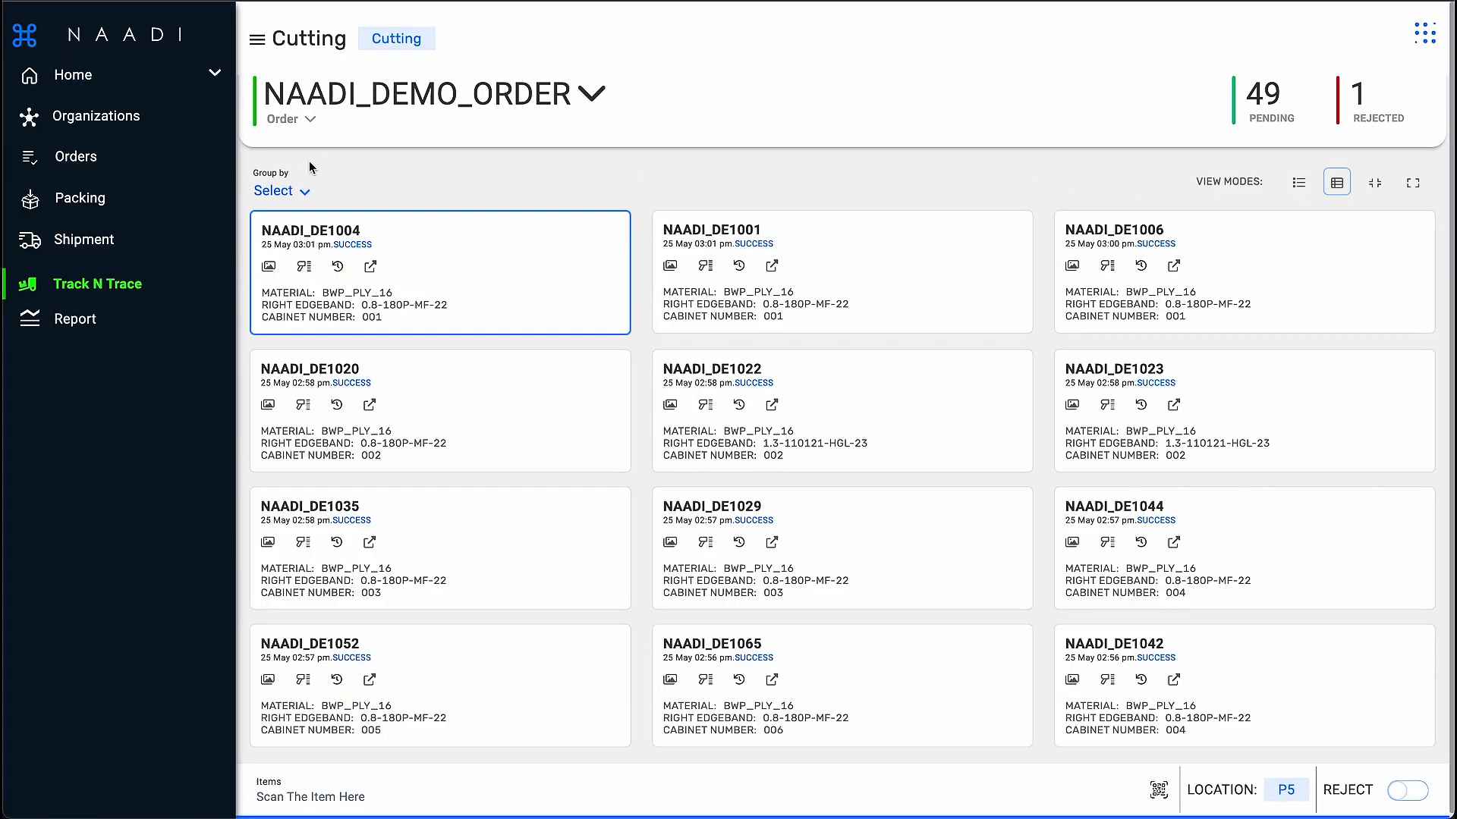